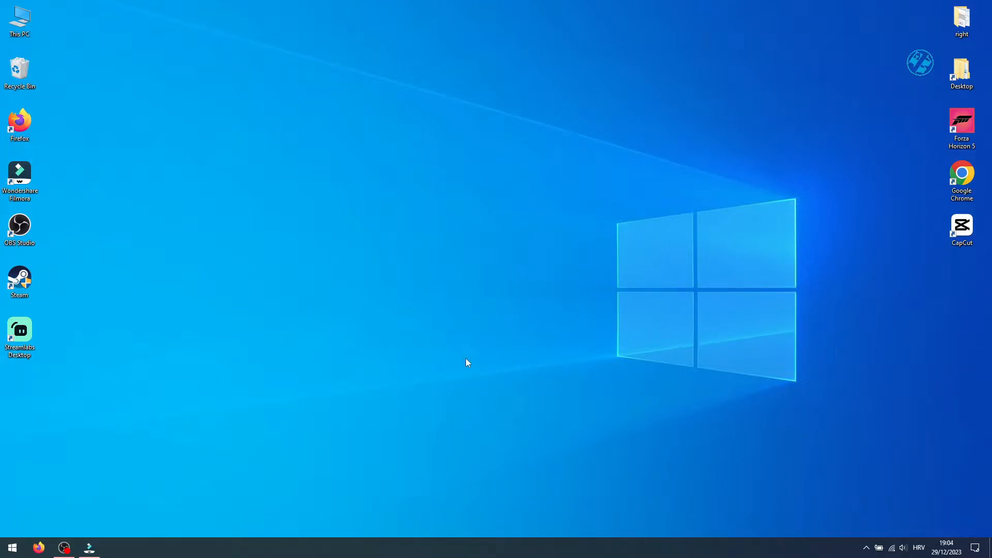
mouse_move(483, 366)
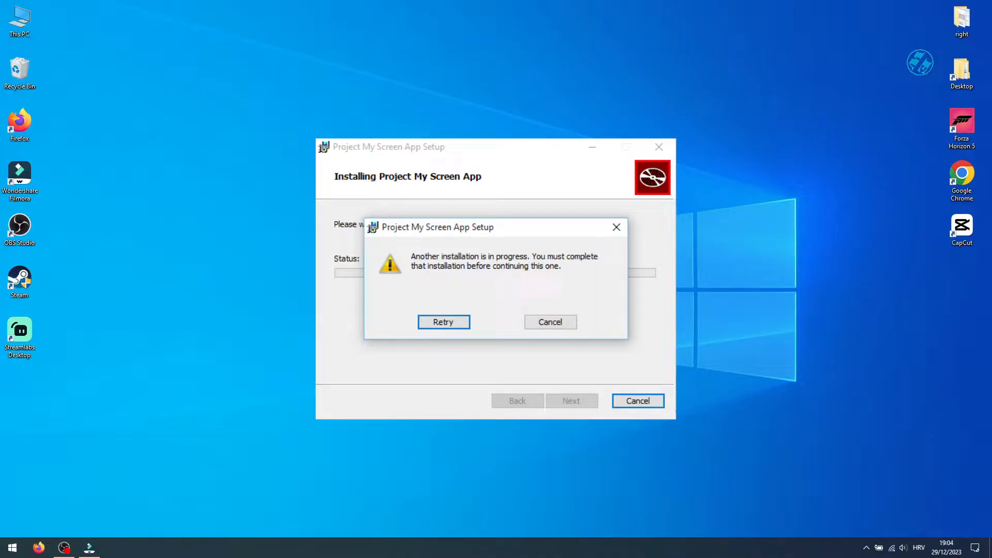
- Dismiss the installation-in-progress error and launch the Services console via services.msc from Run
click(548, 322)
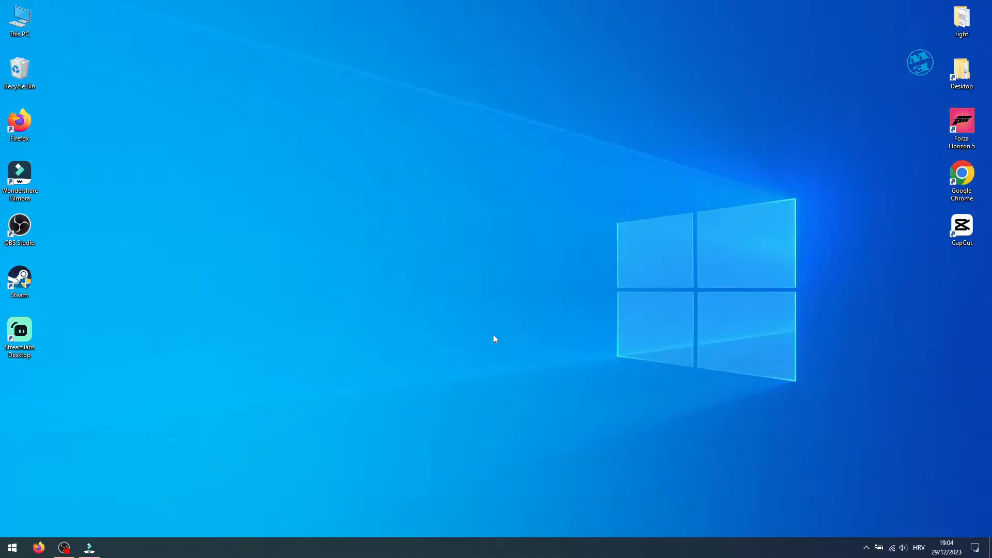
mouse_move(488, 333)
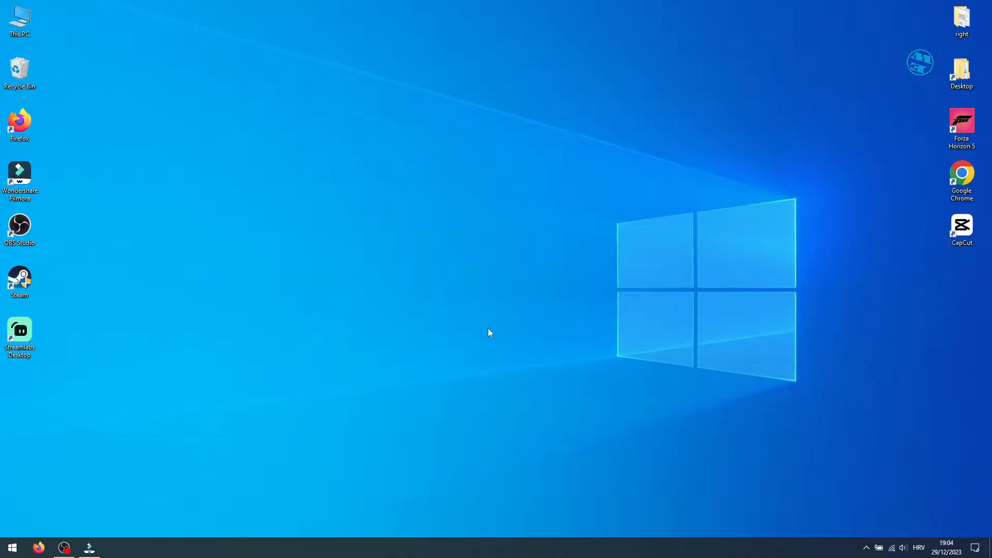
mouse_move(80, 444)
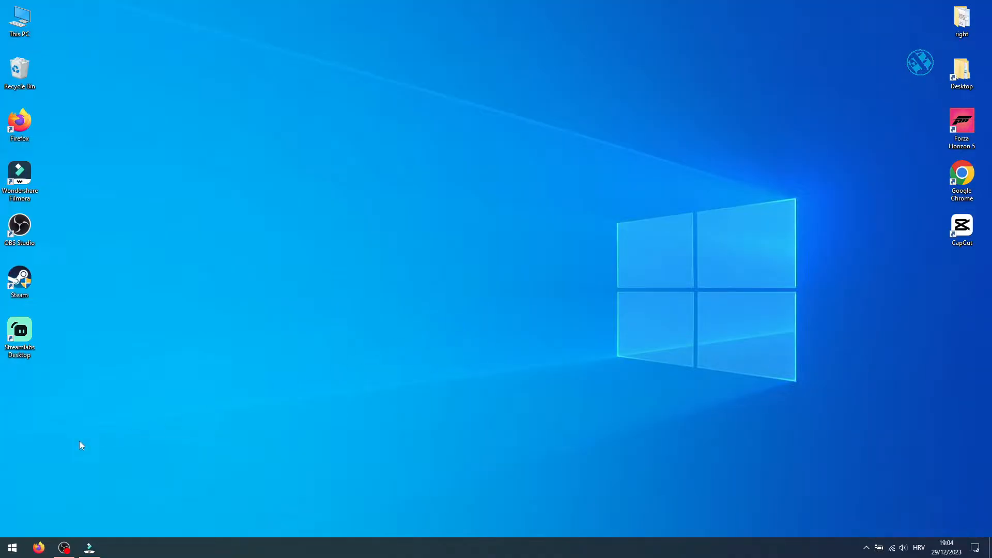
right_click(12, 545)
text(services.msc)
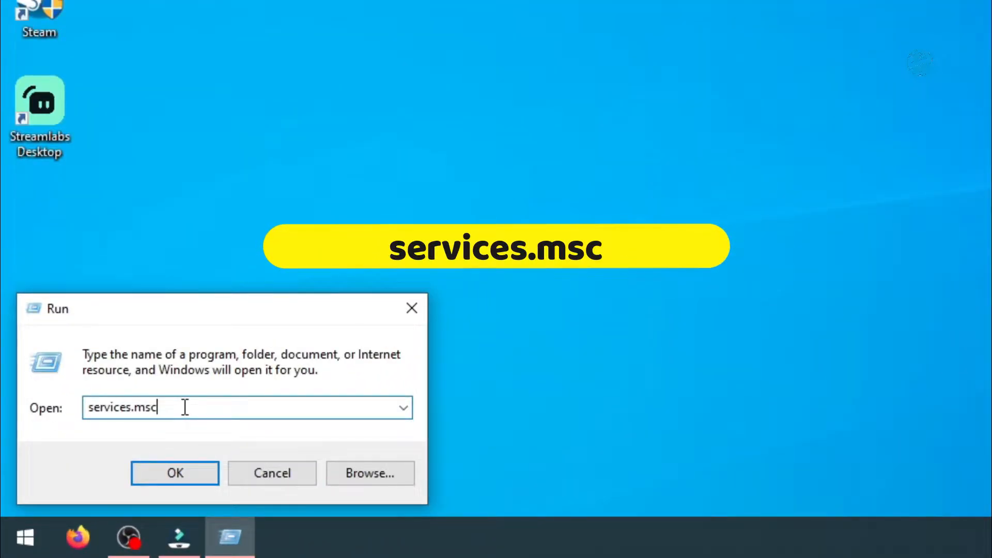
click(175, 472)
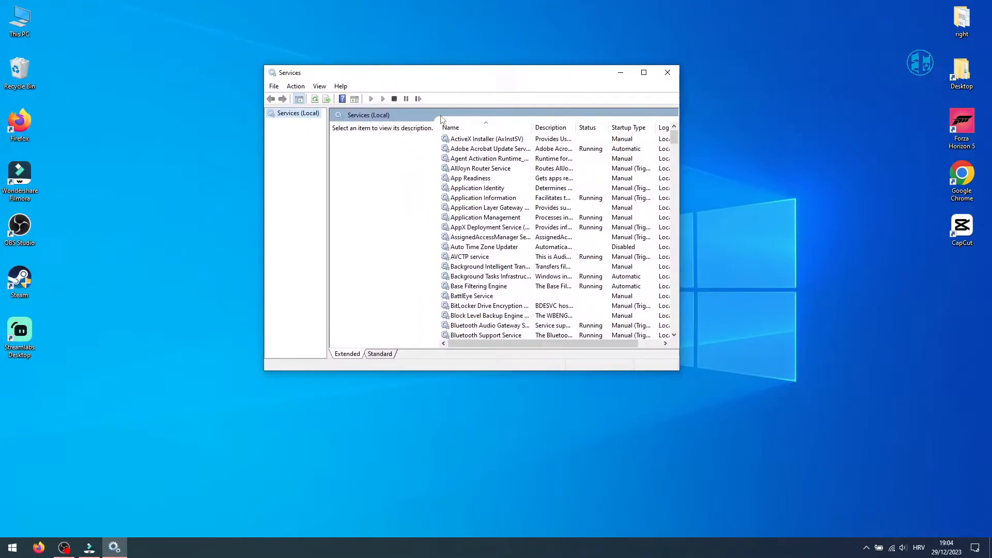
- Locate Windows Installer in the list, check its actions show Restart greyed out, then set Services aside
click(483, 199)
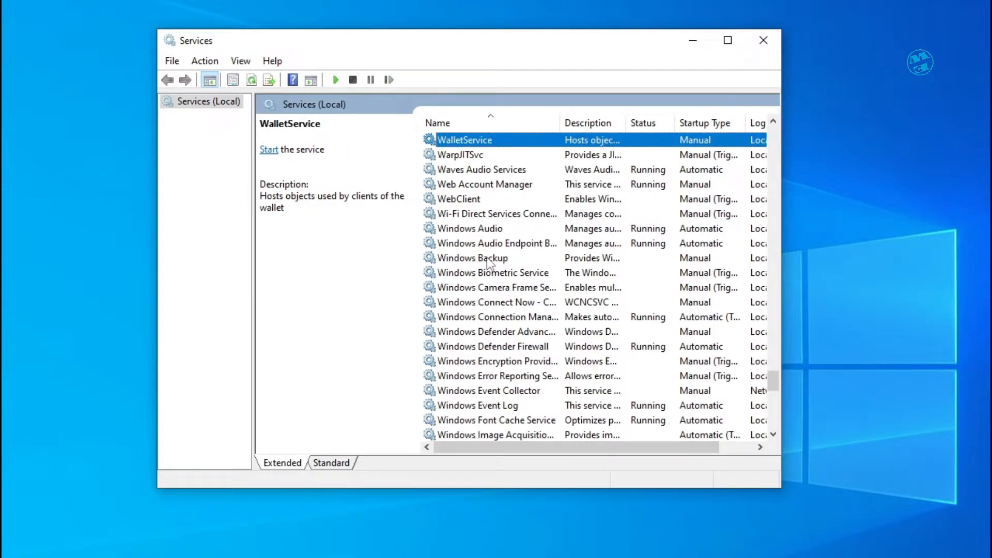
scroll(down, 3)
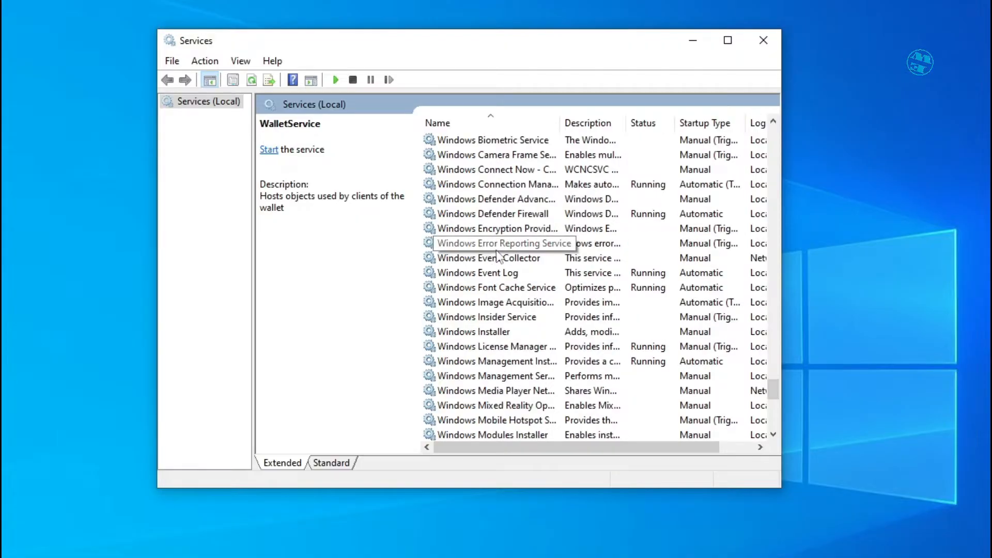
mouse_move(495, 331)
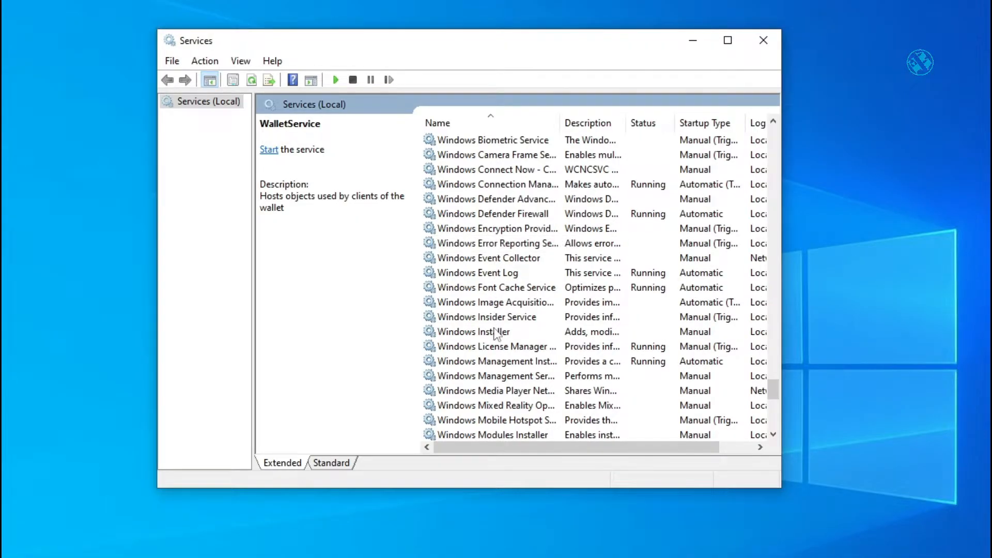
right_click(471, 331)
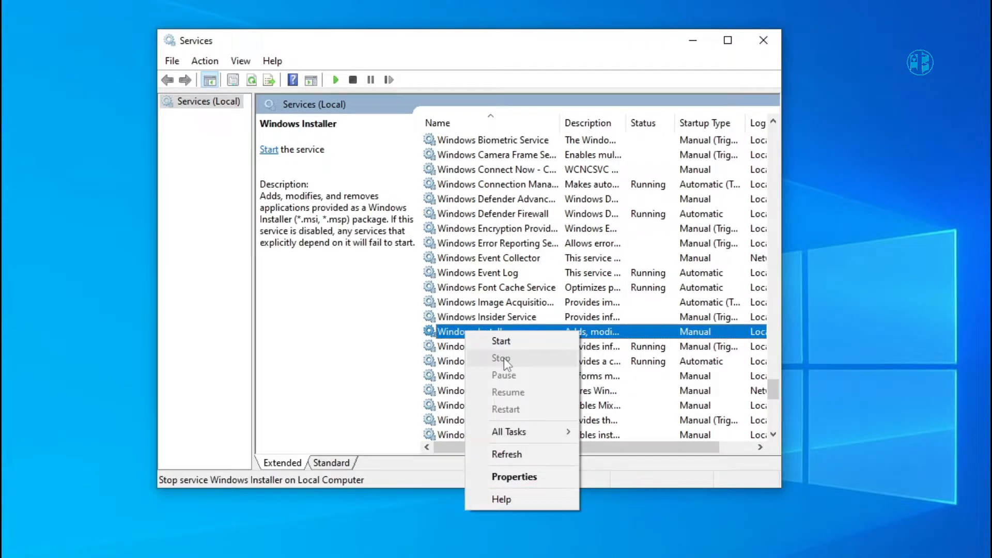
mouse_move(503, 375)
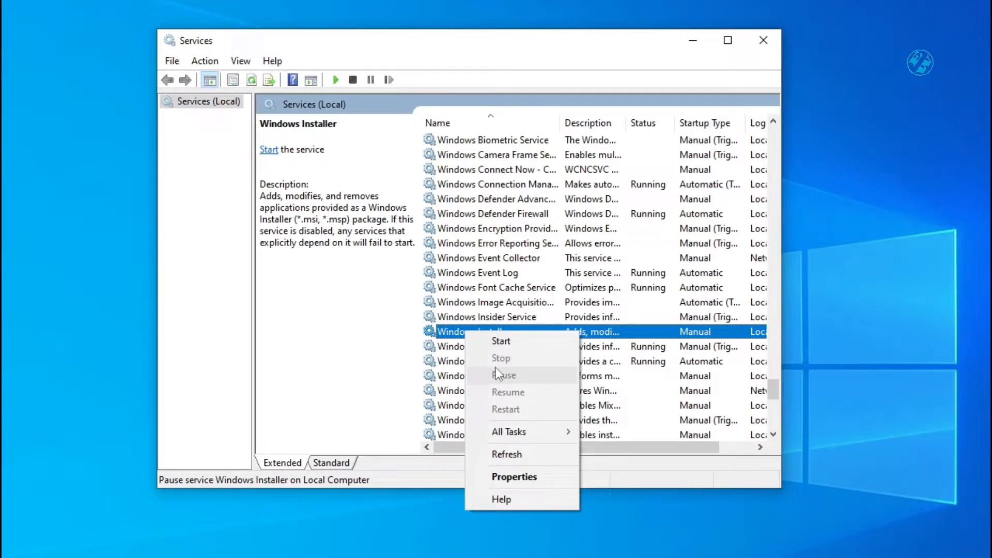
mouse_move(546, 399)
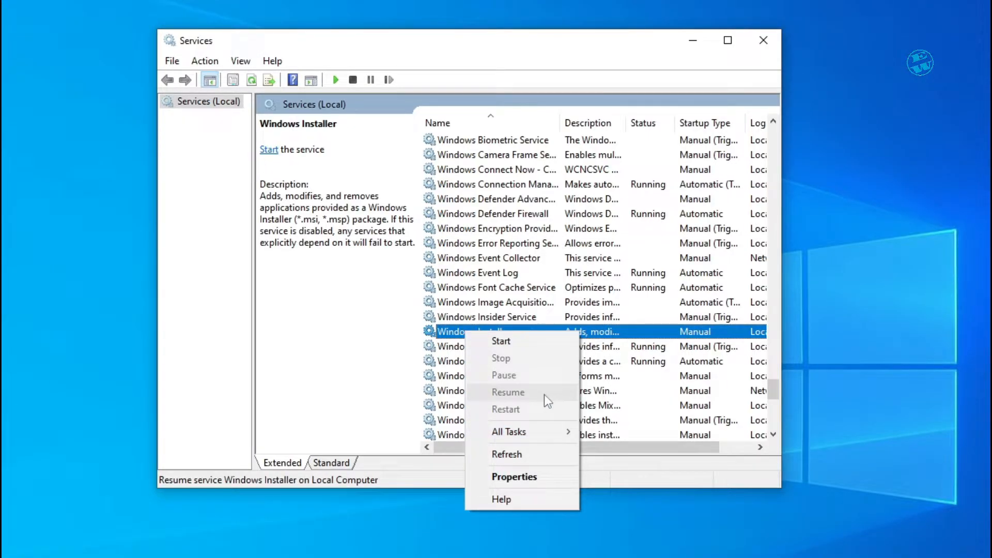
mouse_move(545, 375)
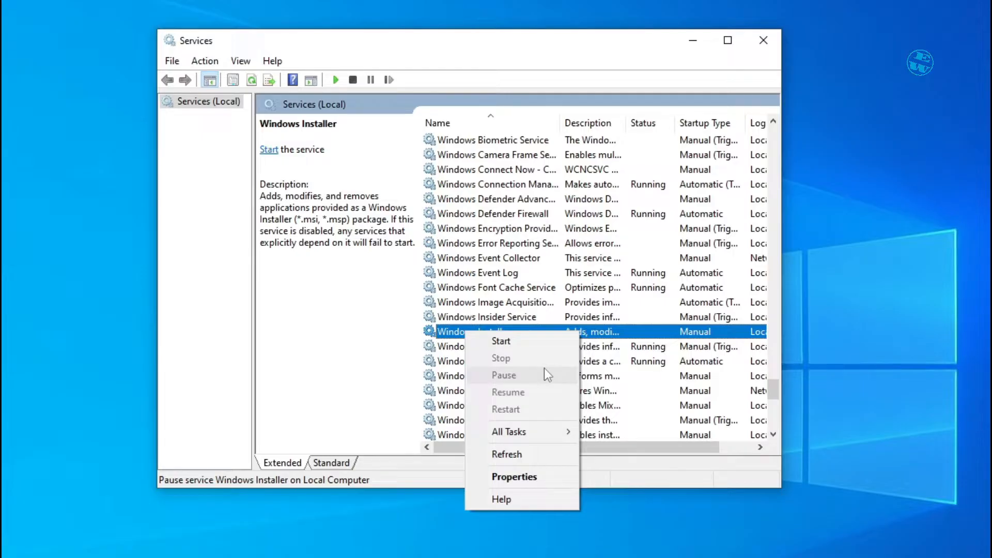
mouse_move(500, 341)
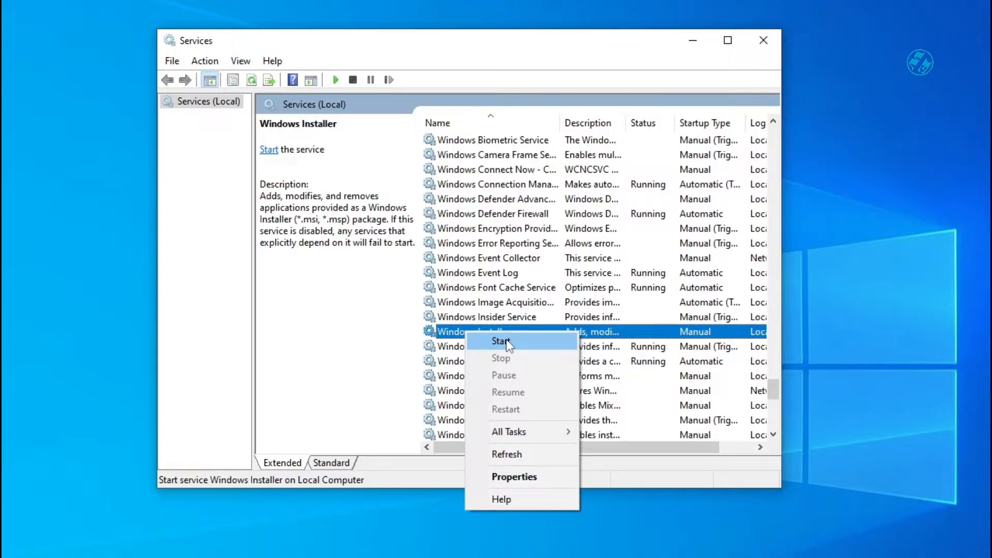
mouse_move(516, 418)
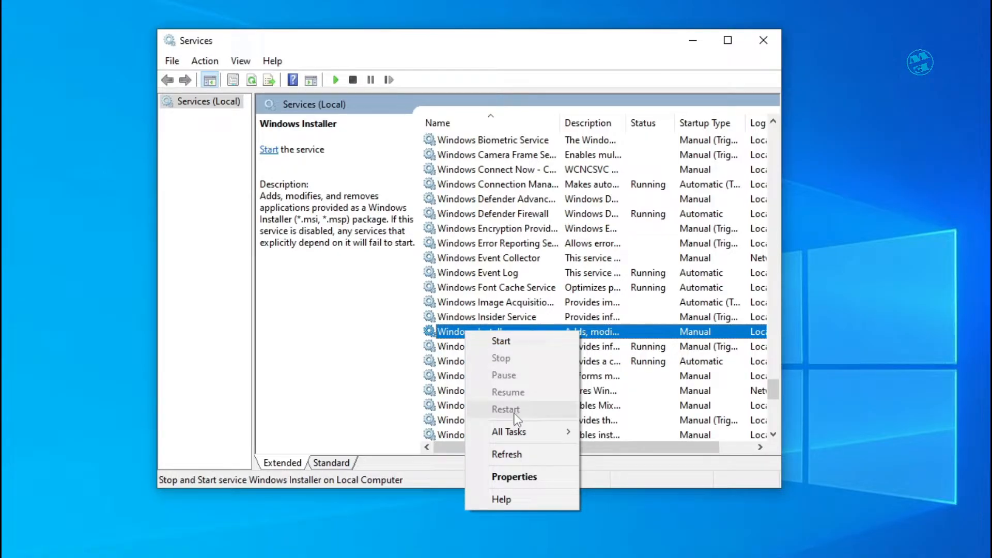
mouse_move(508, 391)
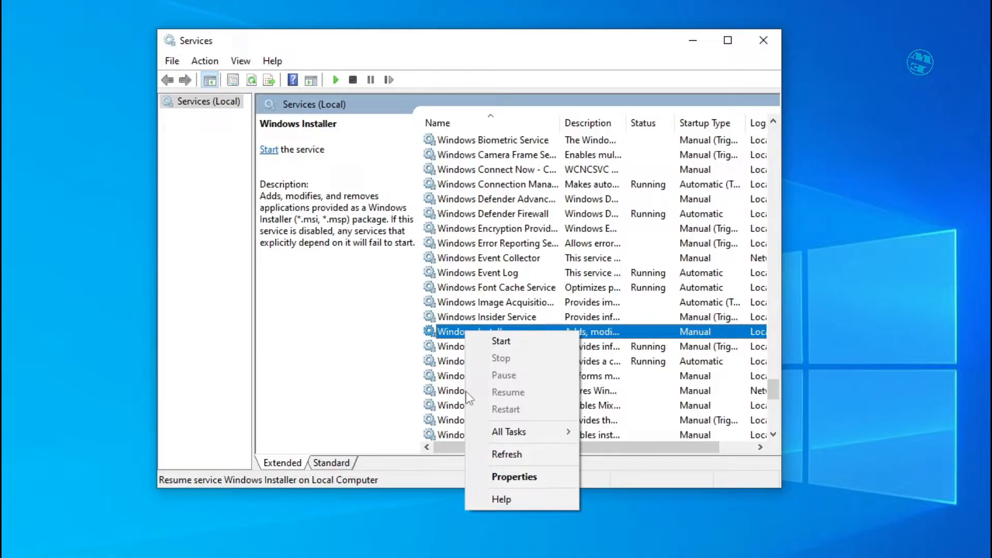
mouse_move(505, 409)
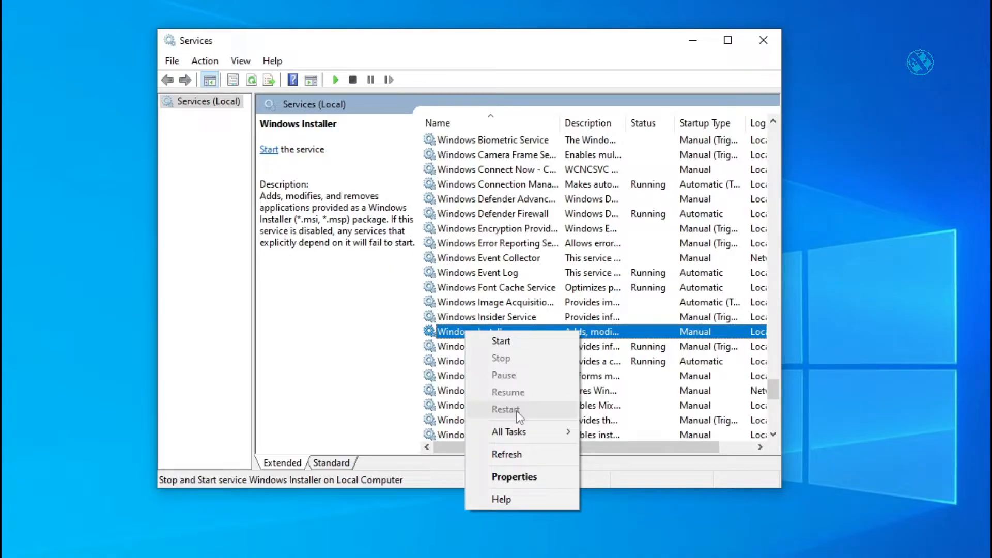
mouse_move(512, 416)
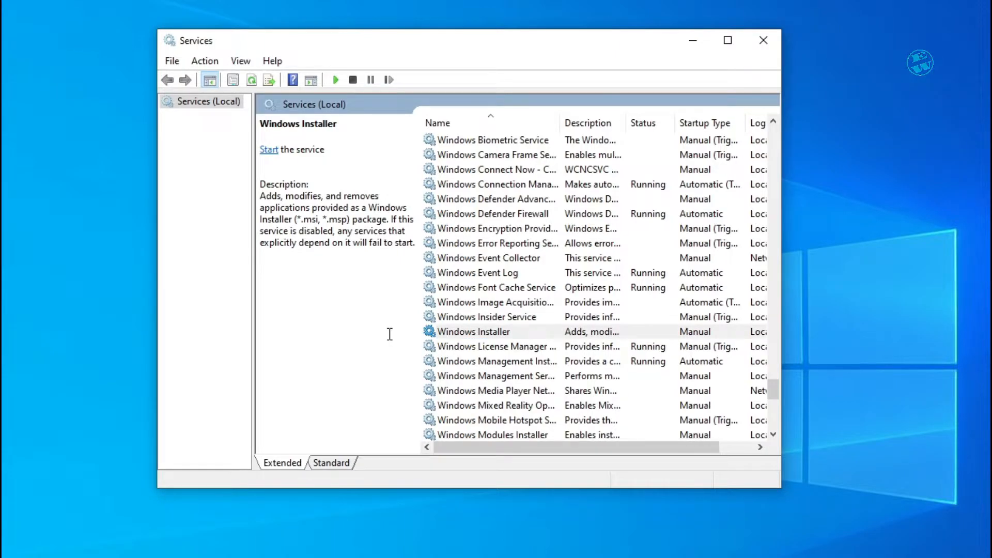
click(763, 40)
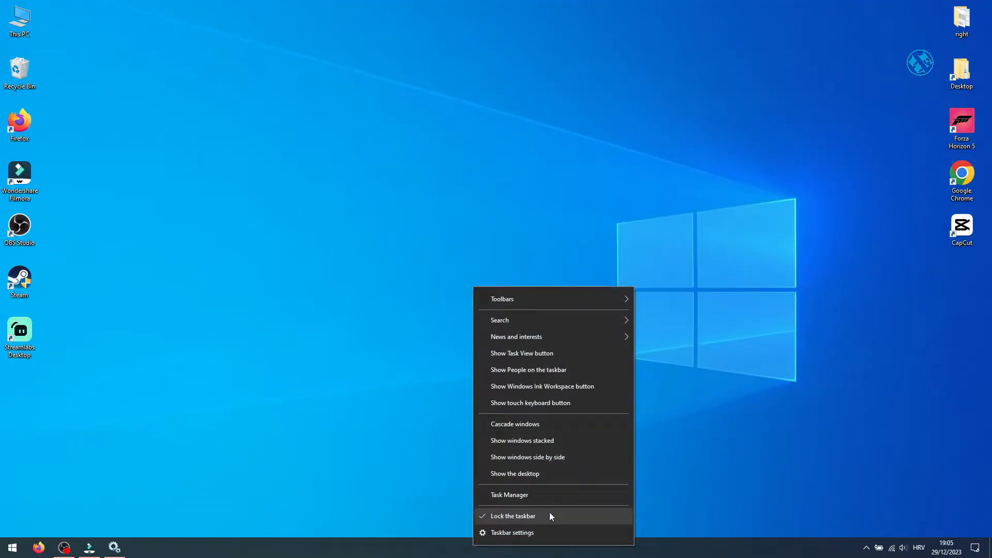
- Check running processes in Task Manager, viewing the WMI Provider Host process actions
click(508, 494)
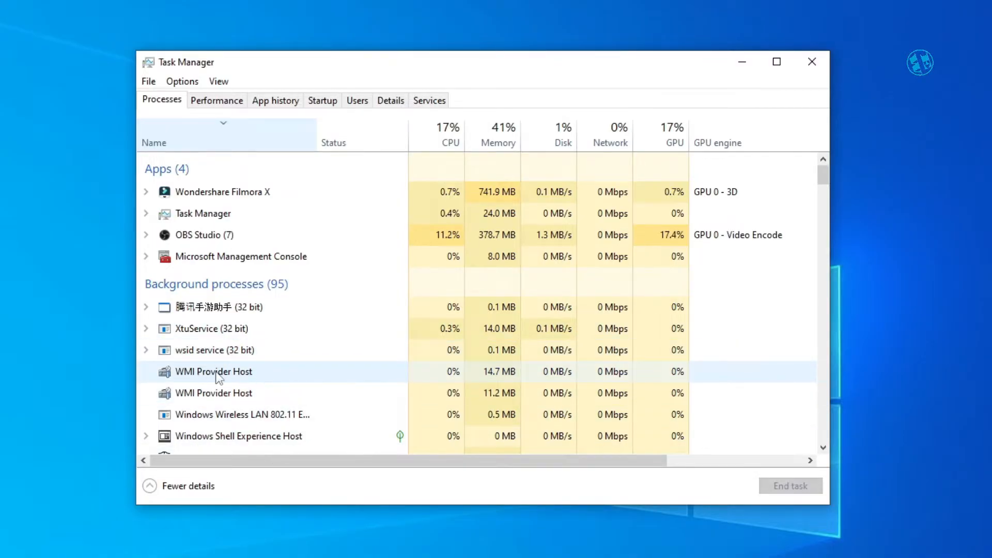
right_click(213, 371)
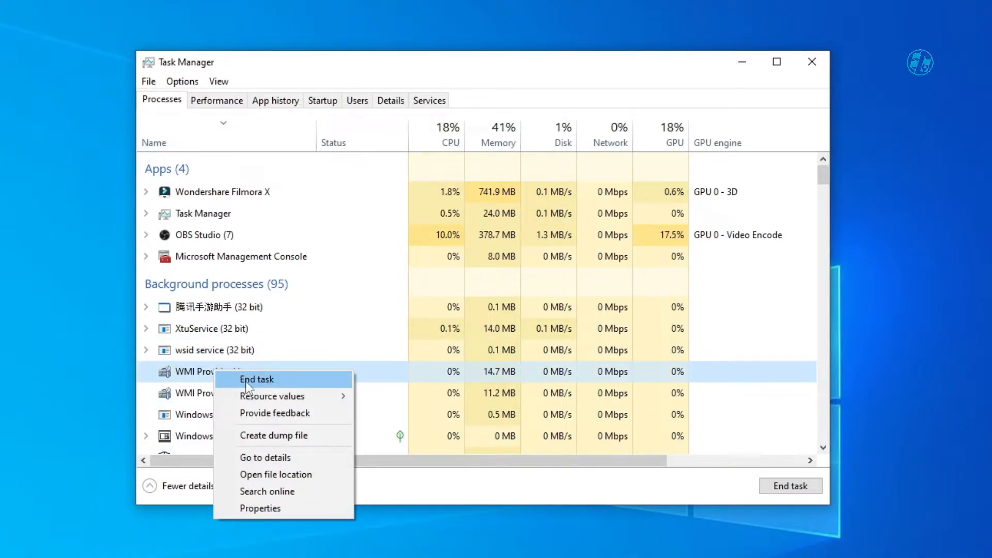
mouse_move(301, 296)
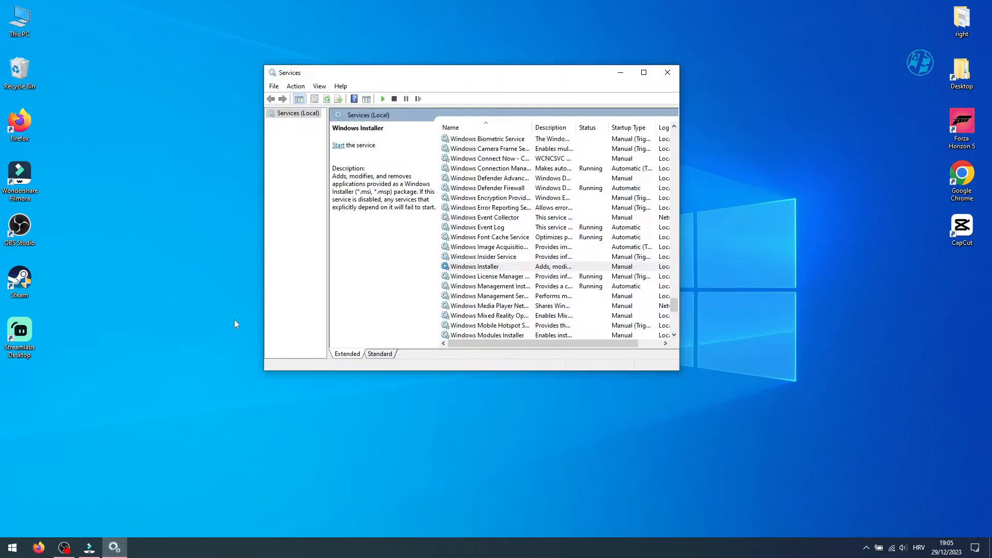
- Start the Windows Installer service so it shows Running, then close the Services window
right_click(480, 347)
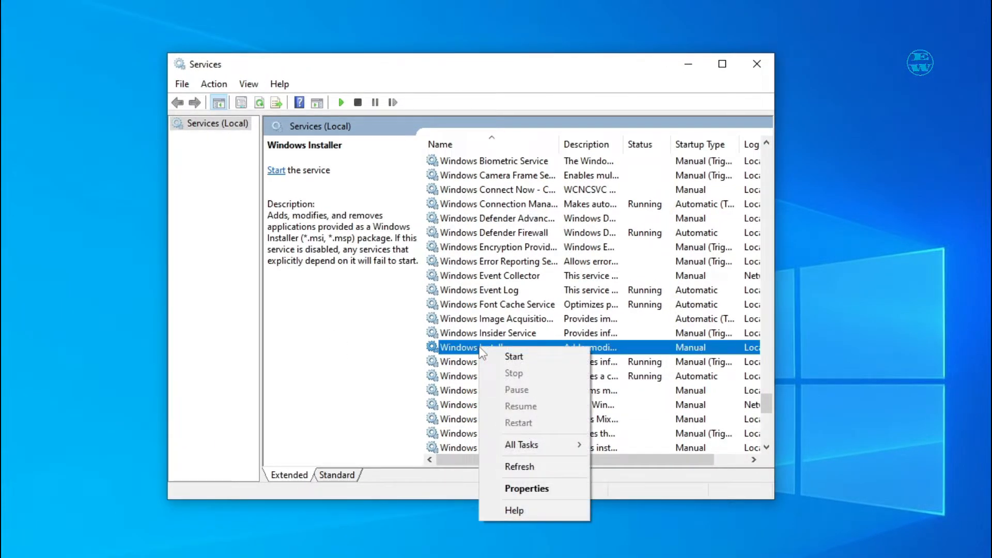
mouse_move(514, 356)
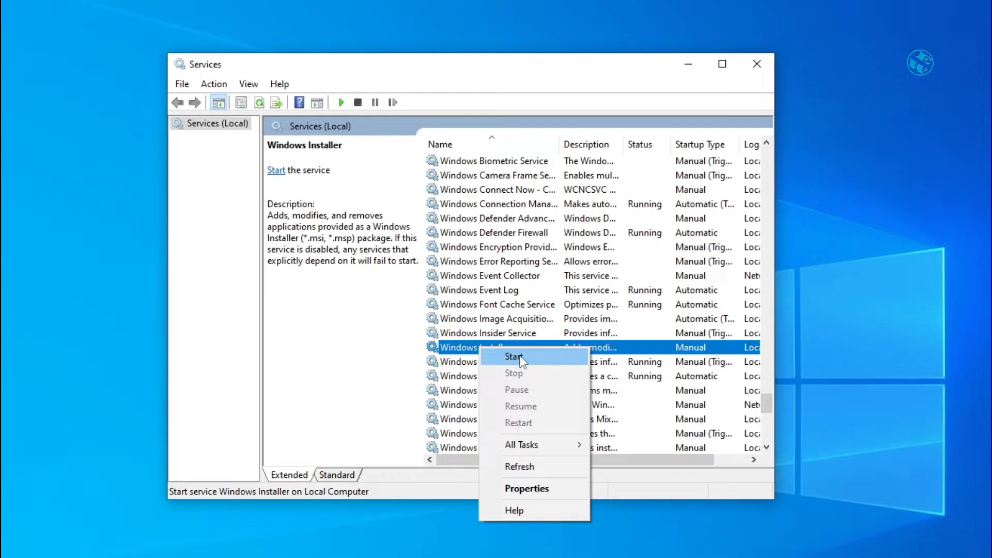
click(514, 356)
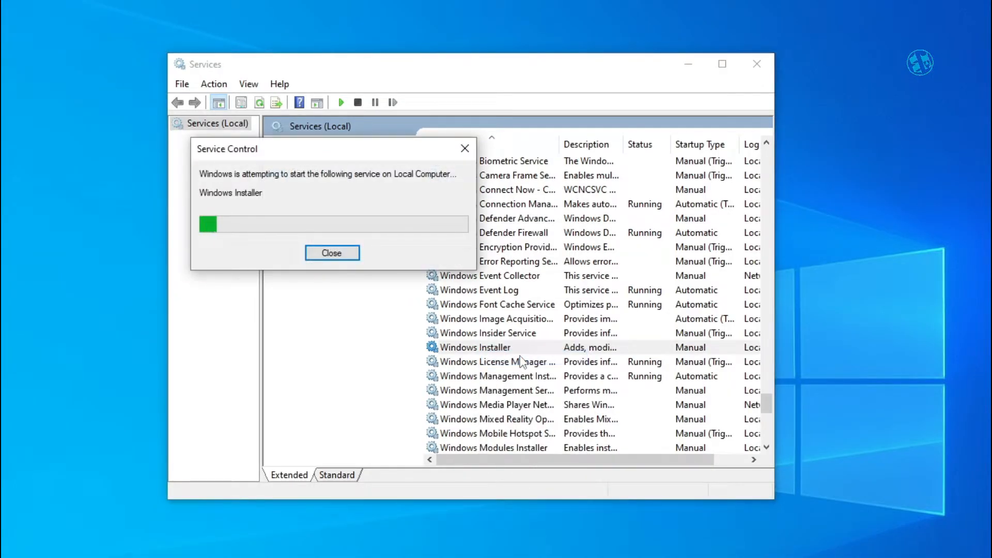
click(331, 252)
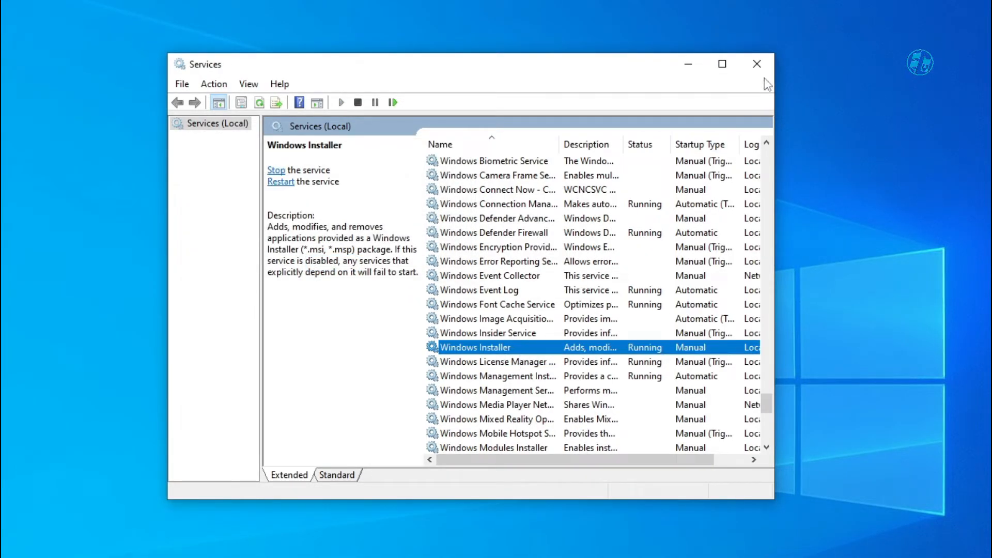
click(756, 63)
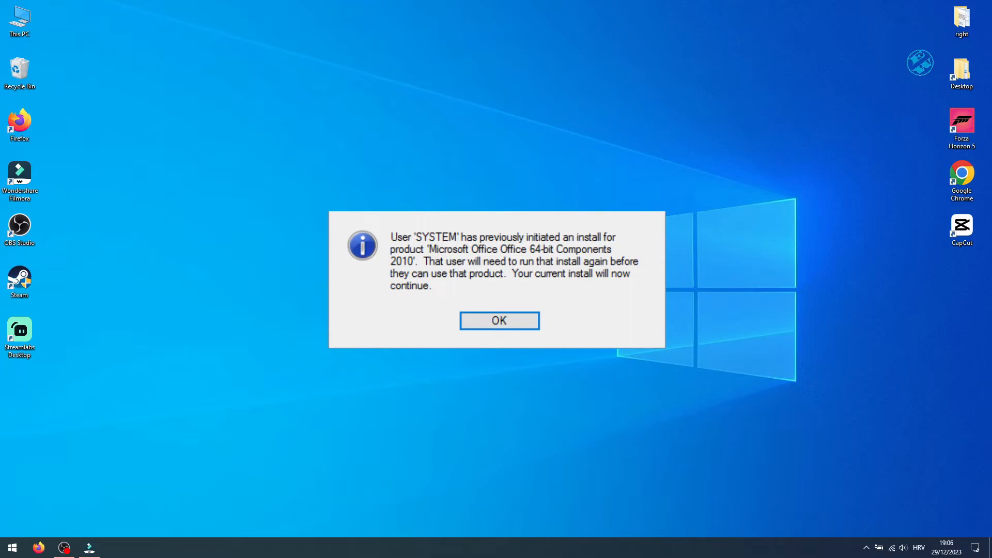
- Acknowledge the SYSTEM earlier-install notice and answer the Error 1704 suspended Office 2007 installation prompt
click(498, 321)
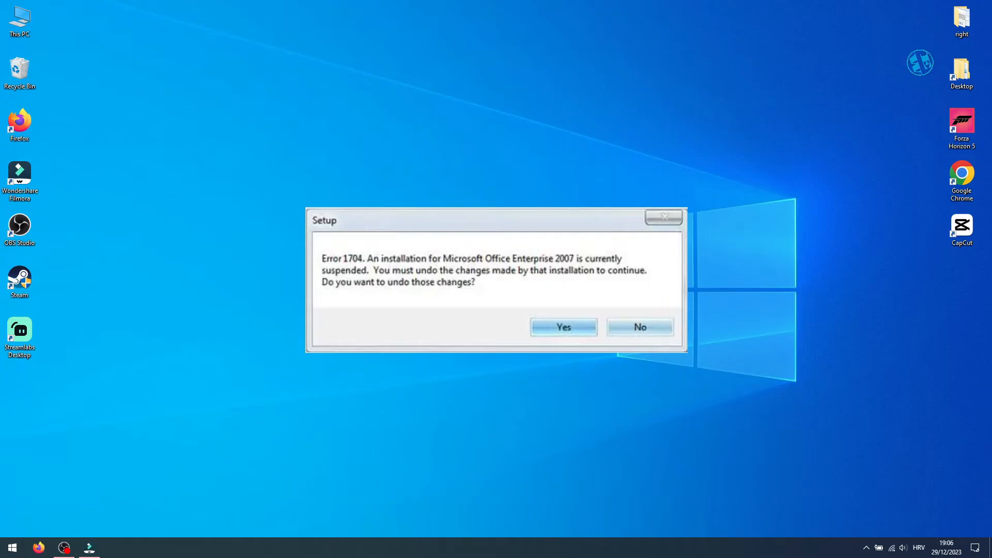
click(639, 326)
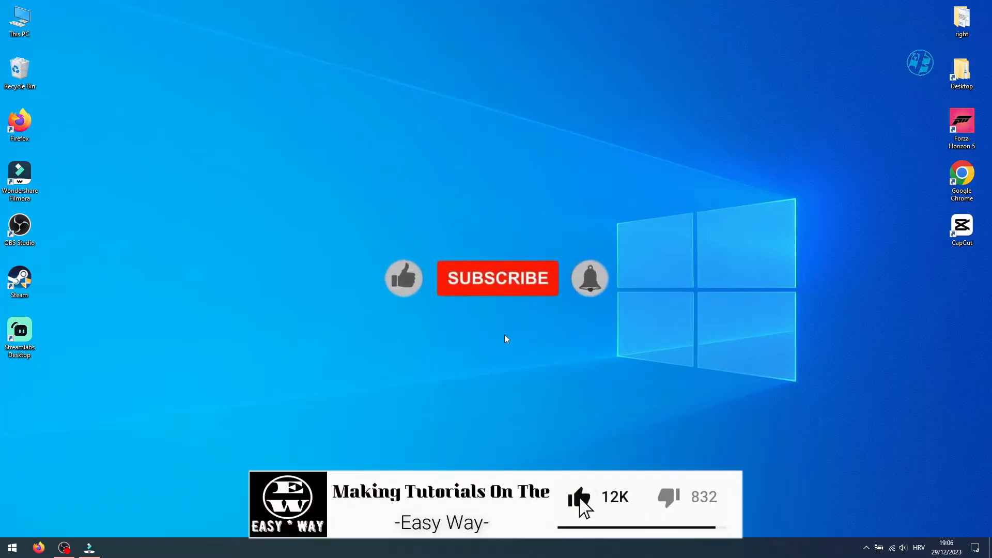
click(496, 278)
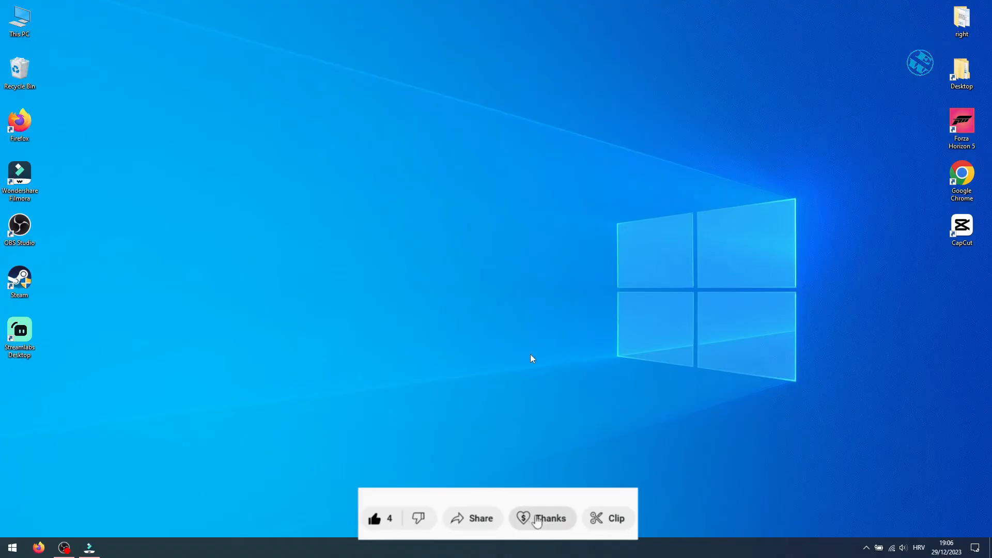
click(548, 517)
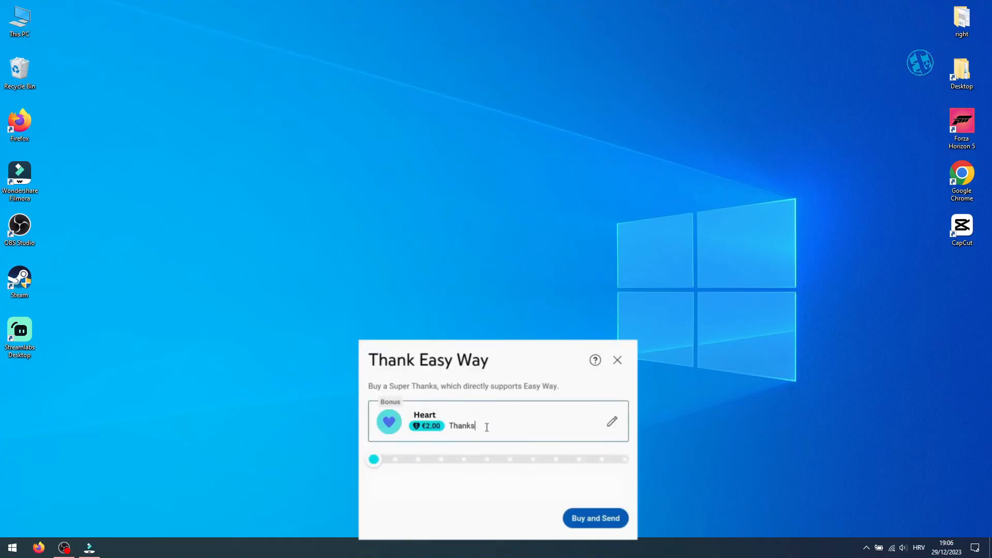
text(,it worked!!)
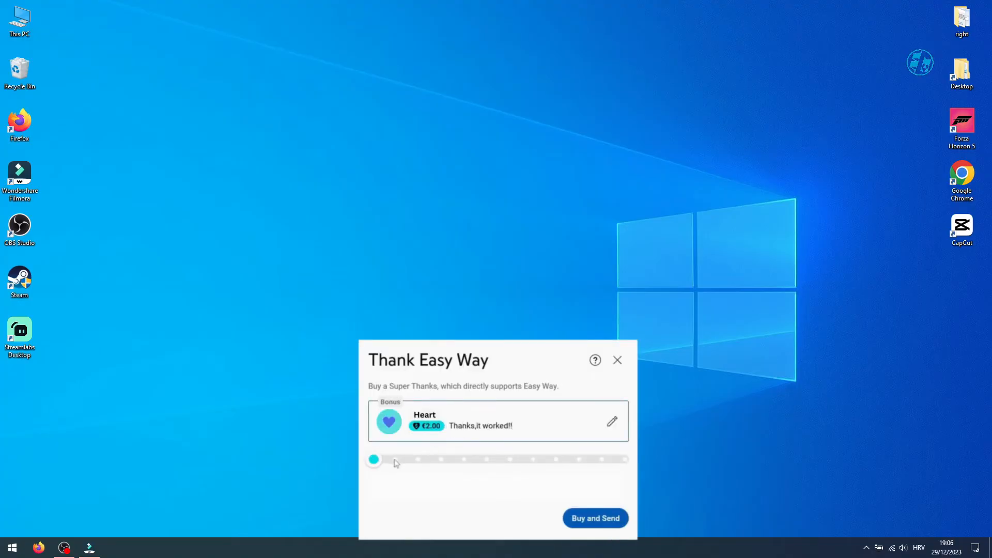
click(617, 359)
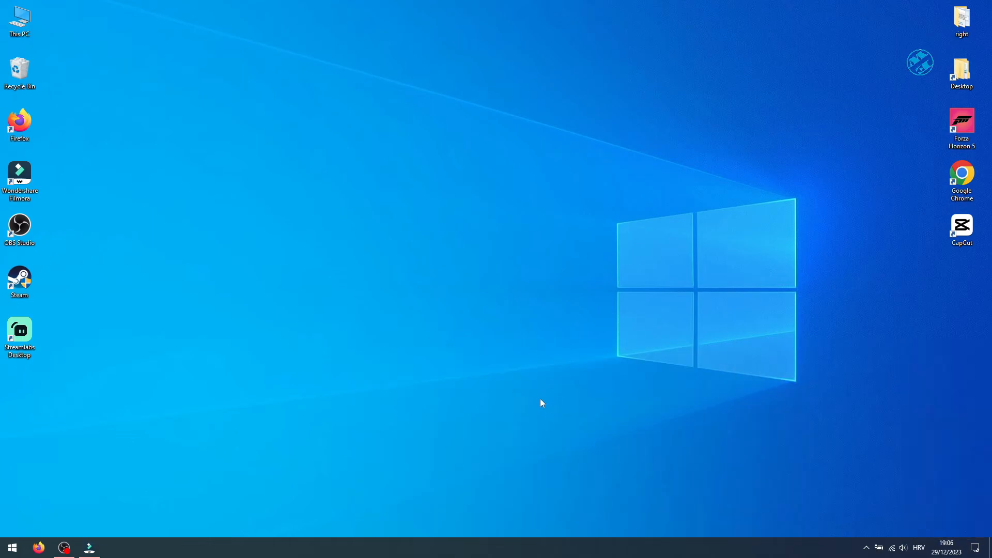